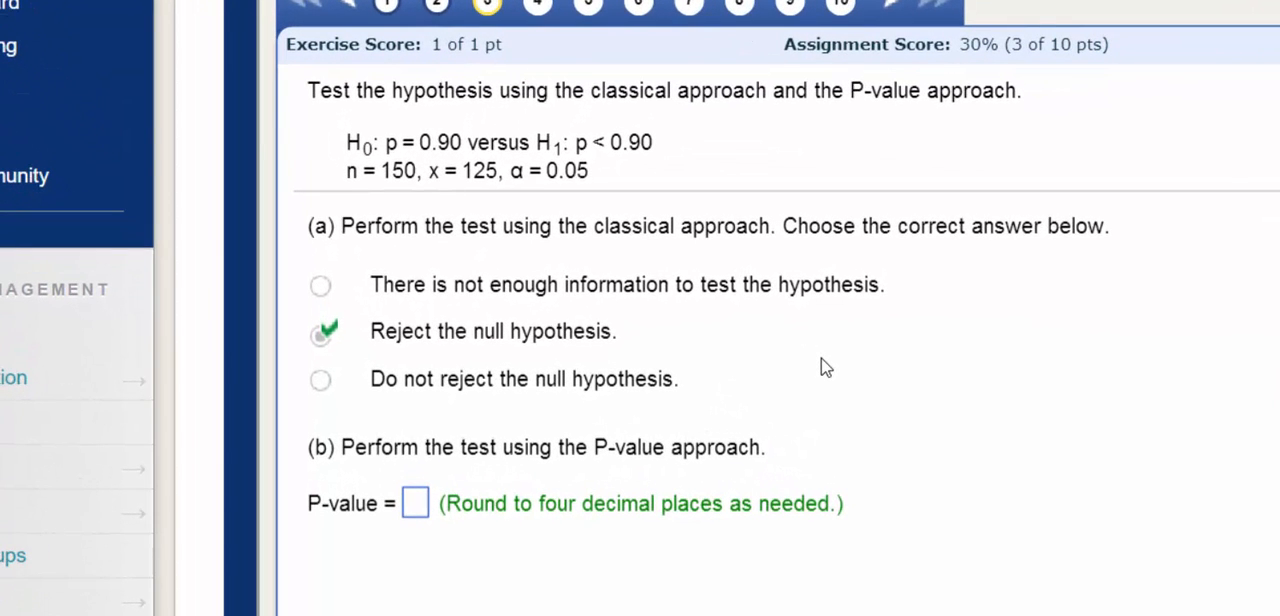
mouse_move(876, 118)
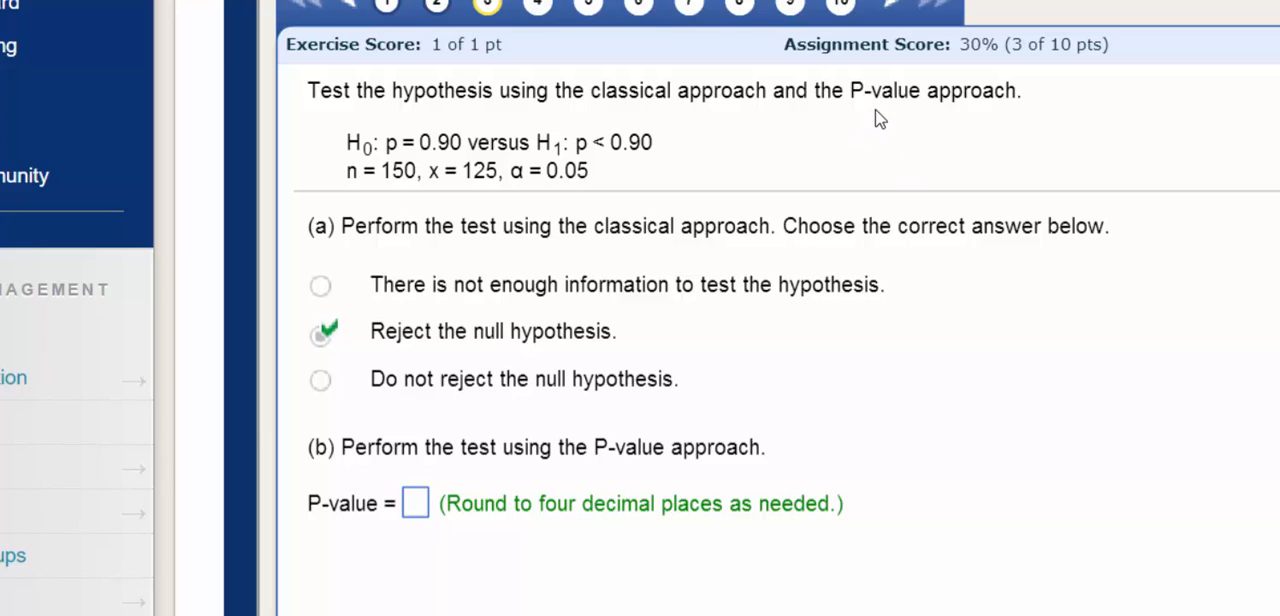
mouse_move(632, 116)
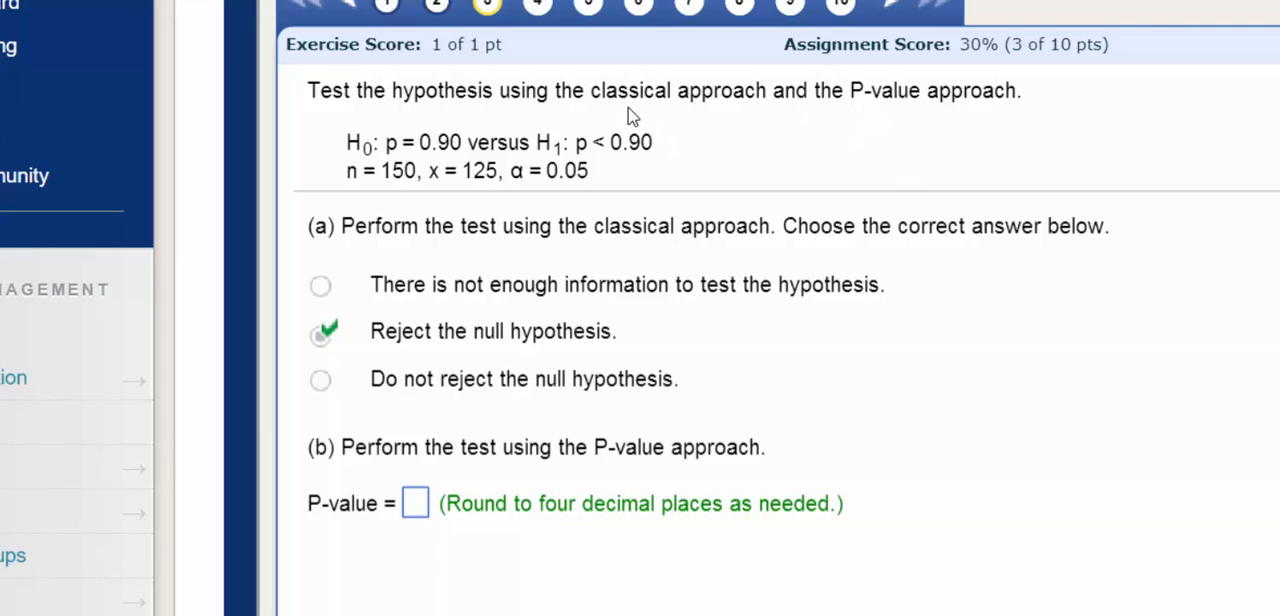
mouse_move(728, 128)
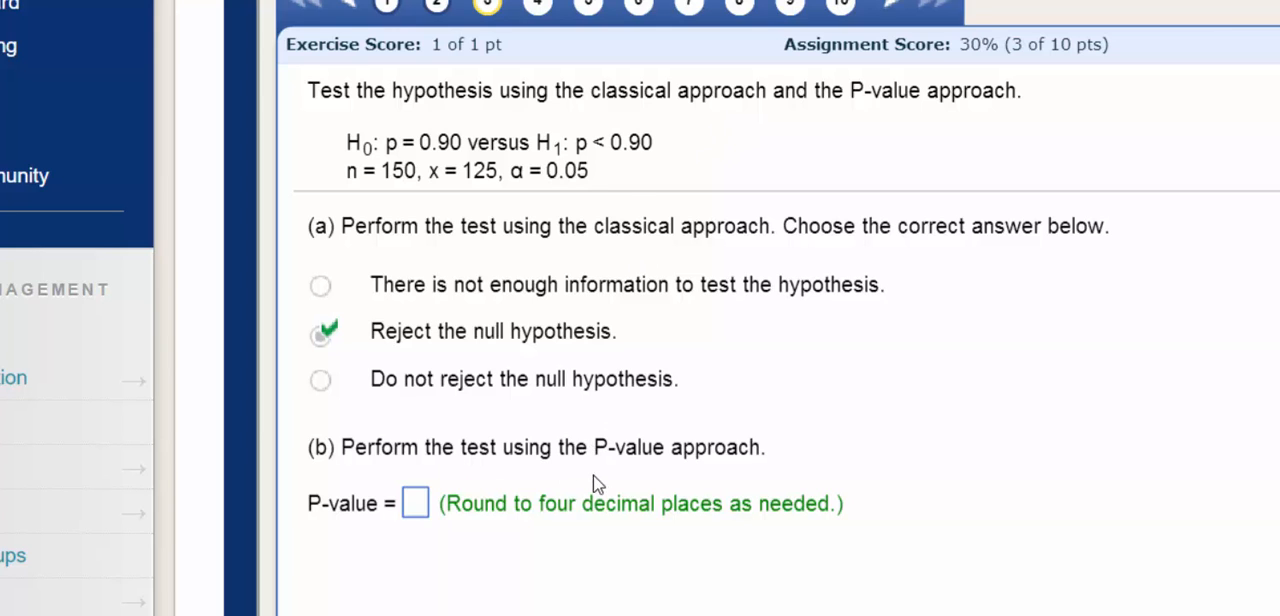
mouse_move(646, 464)
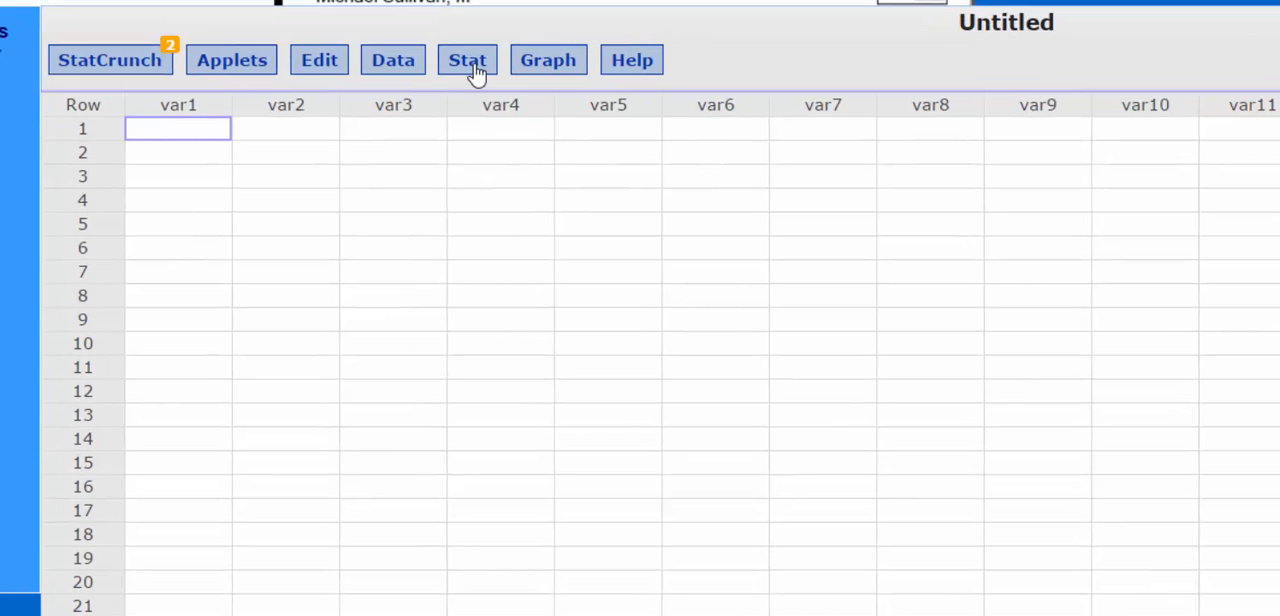
- Start a one-sample proportion test with summary of 125 successes in 150 observations
left_click(466, 60)
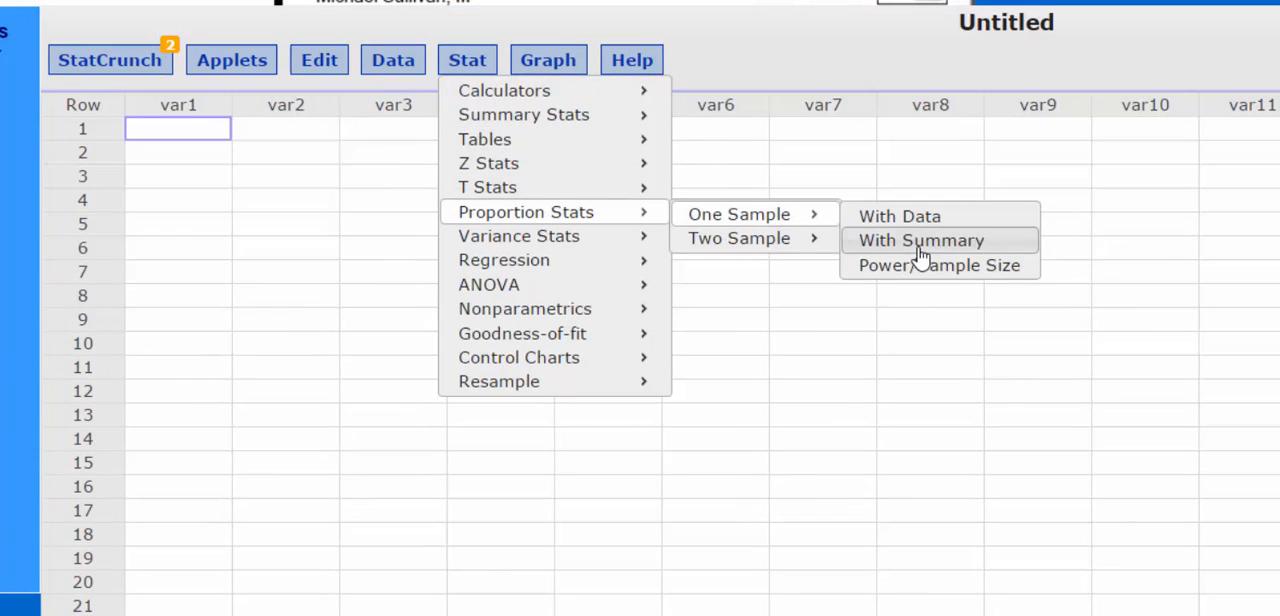
left_click(920, 240)
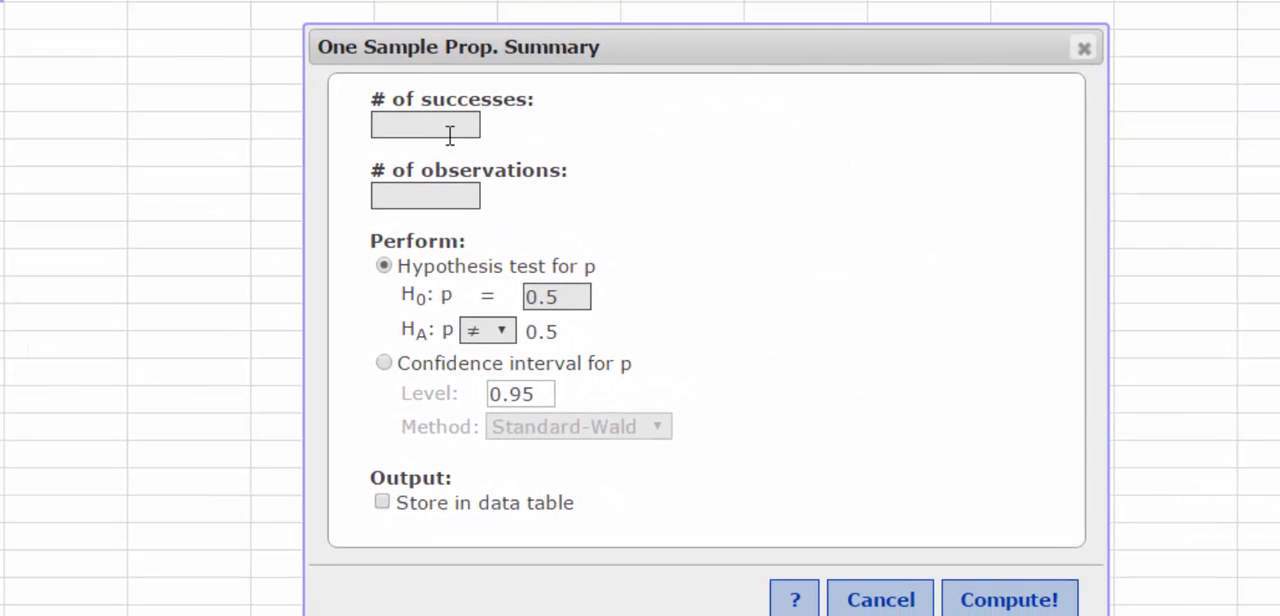
type("125")
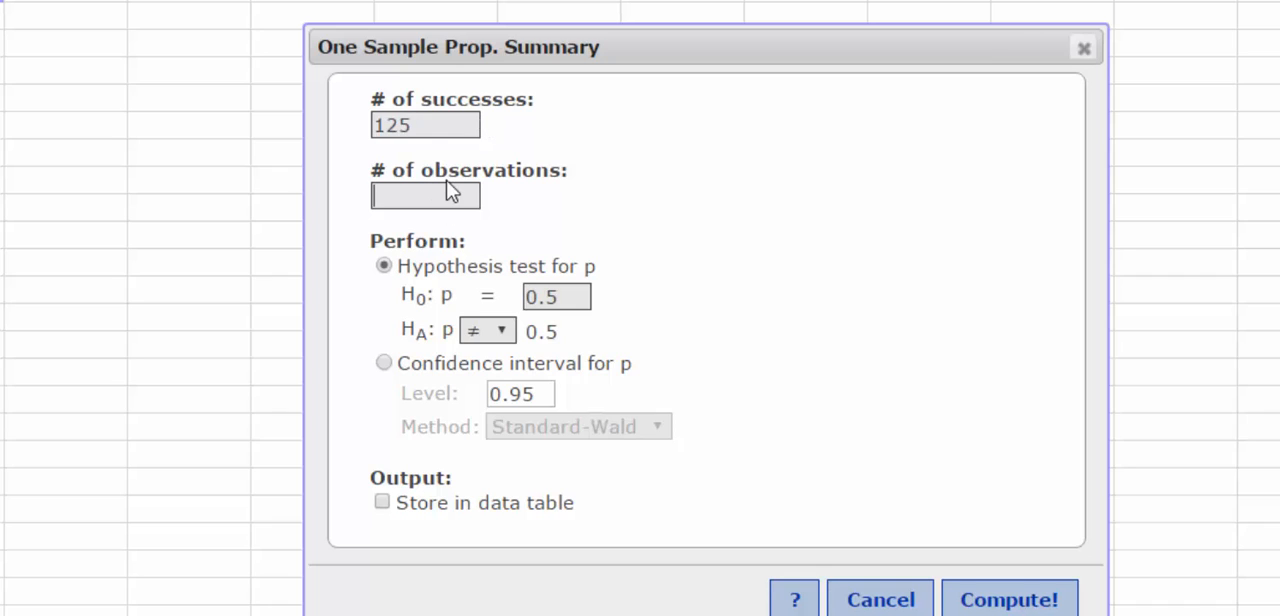
type("150")
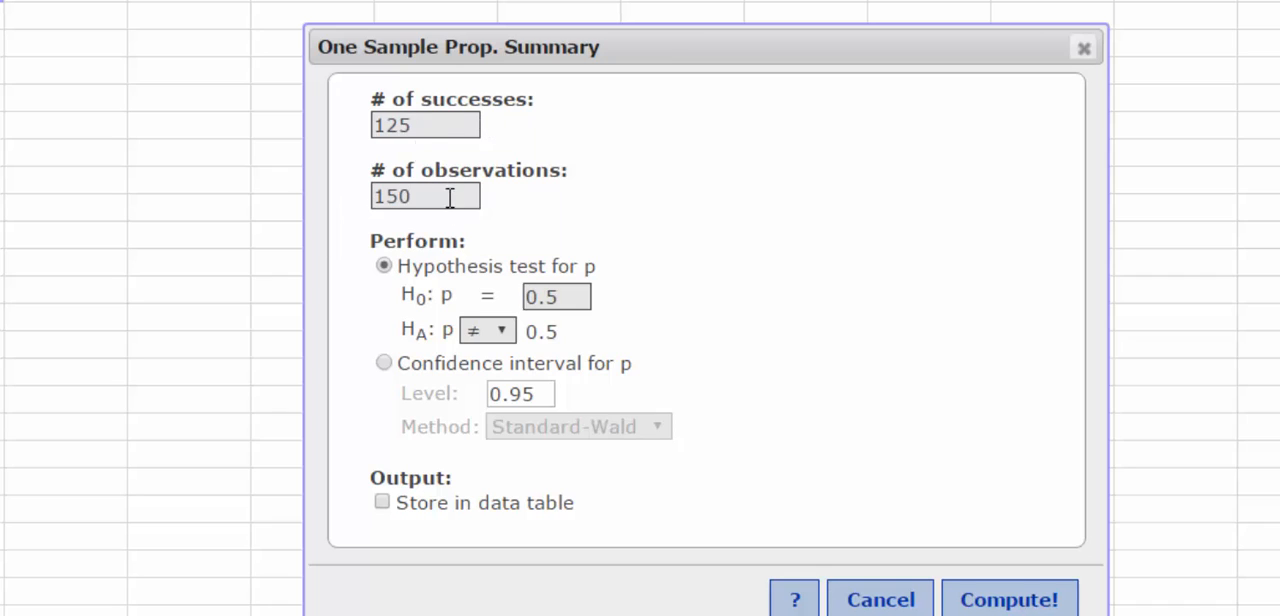
mouse_move(512, 310)
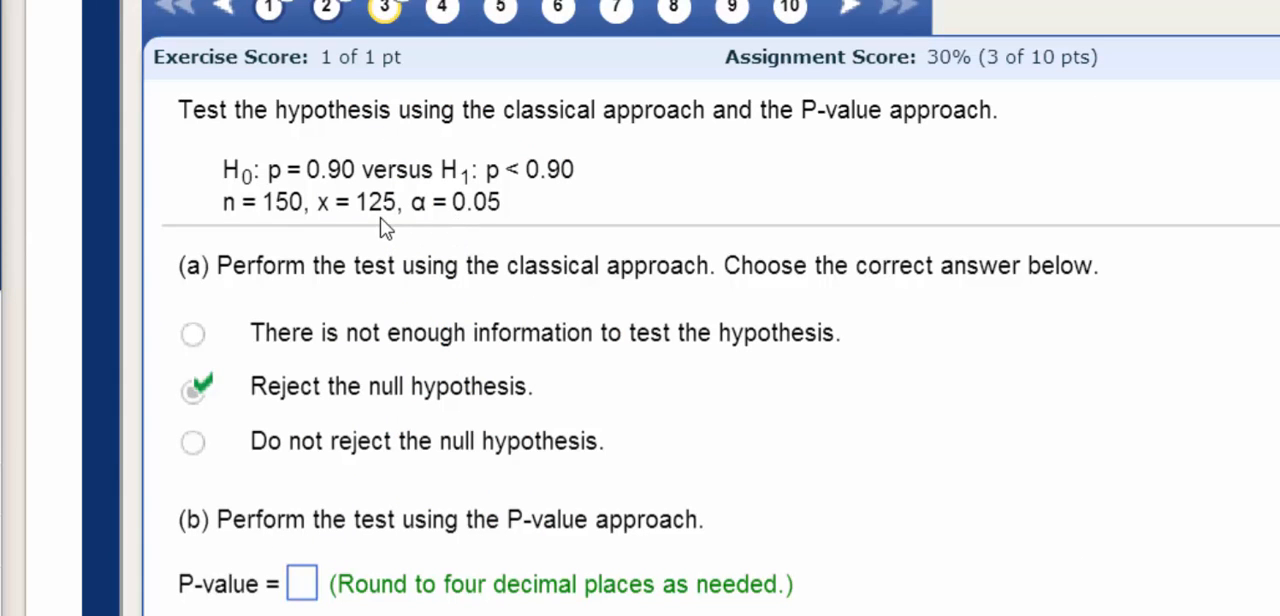
mouse_move(304, 222)
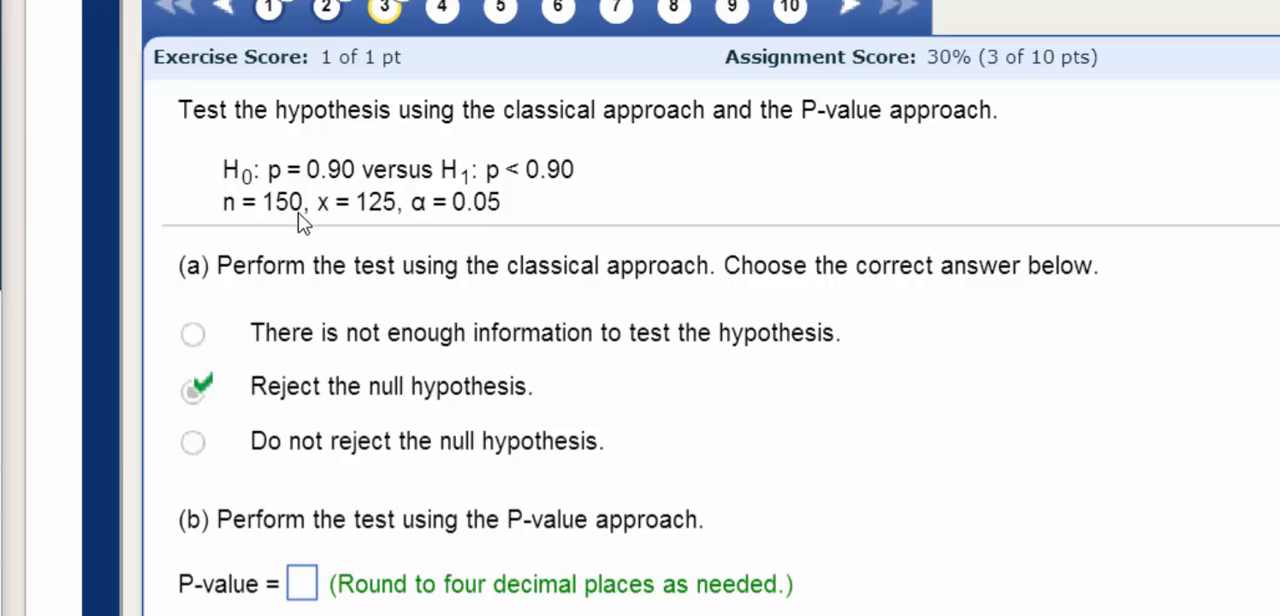
mouse_move(578, 194)
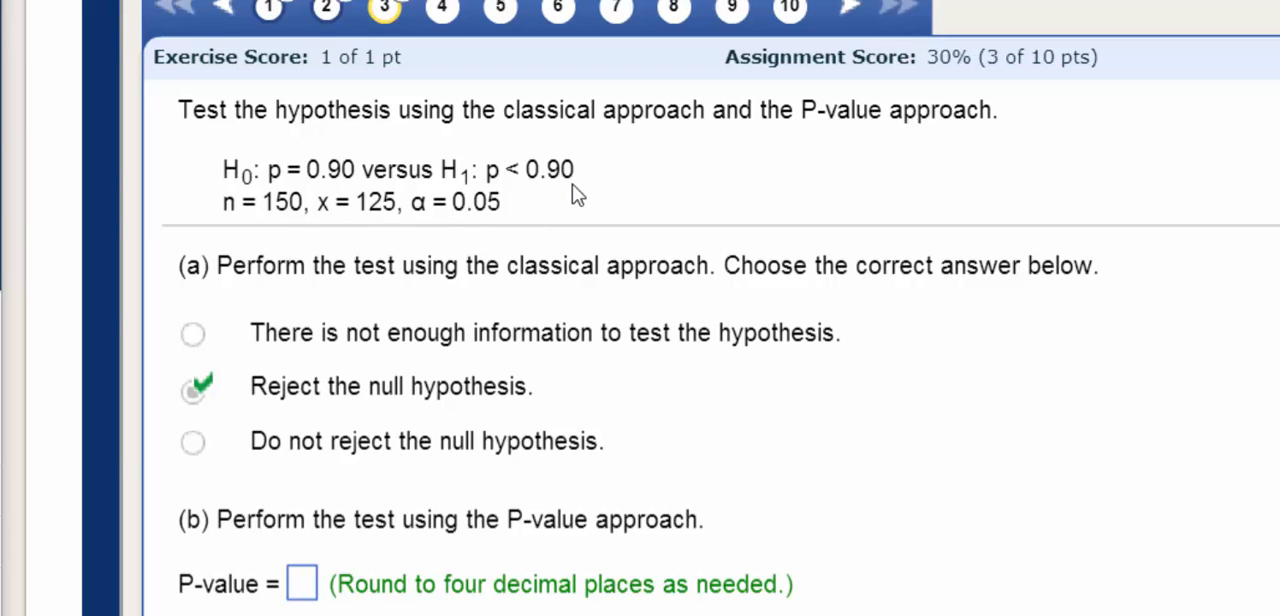
mouse_move(520, 194)
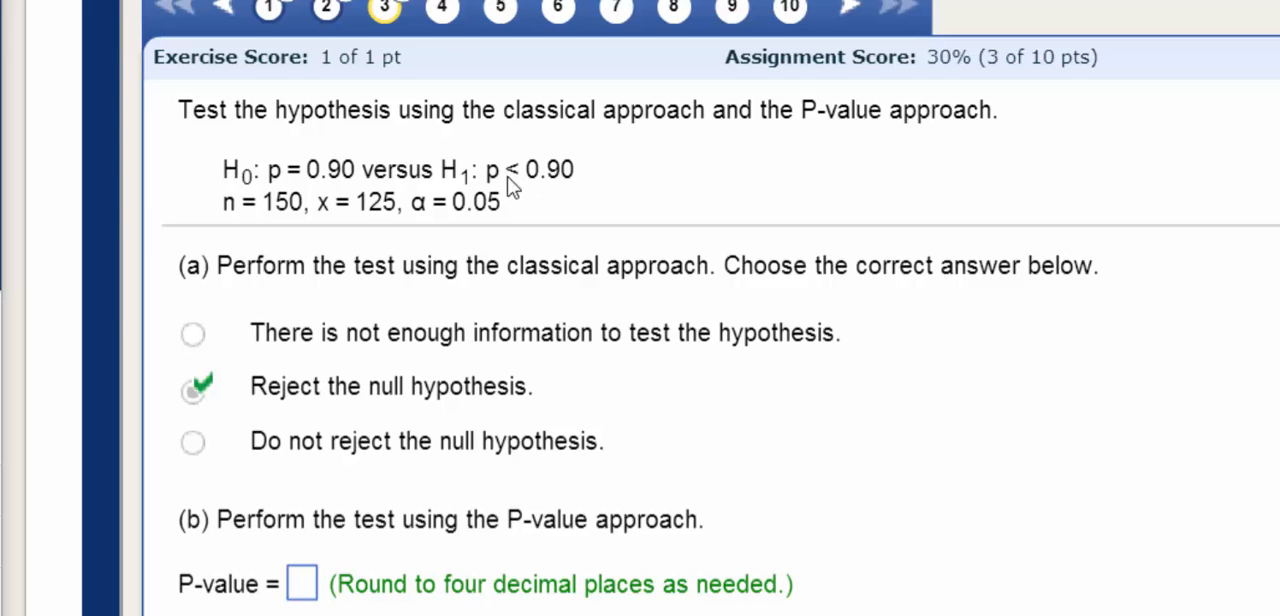
- Test H0: p=0.9 against HA: p<0.9 and enter the P-value .0032 in MyMathLab
left_click(502, 332)
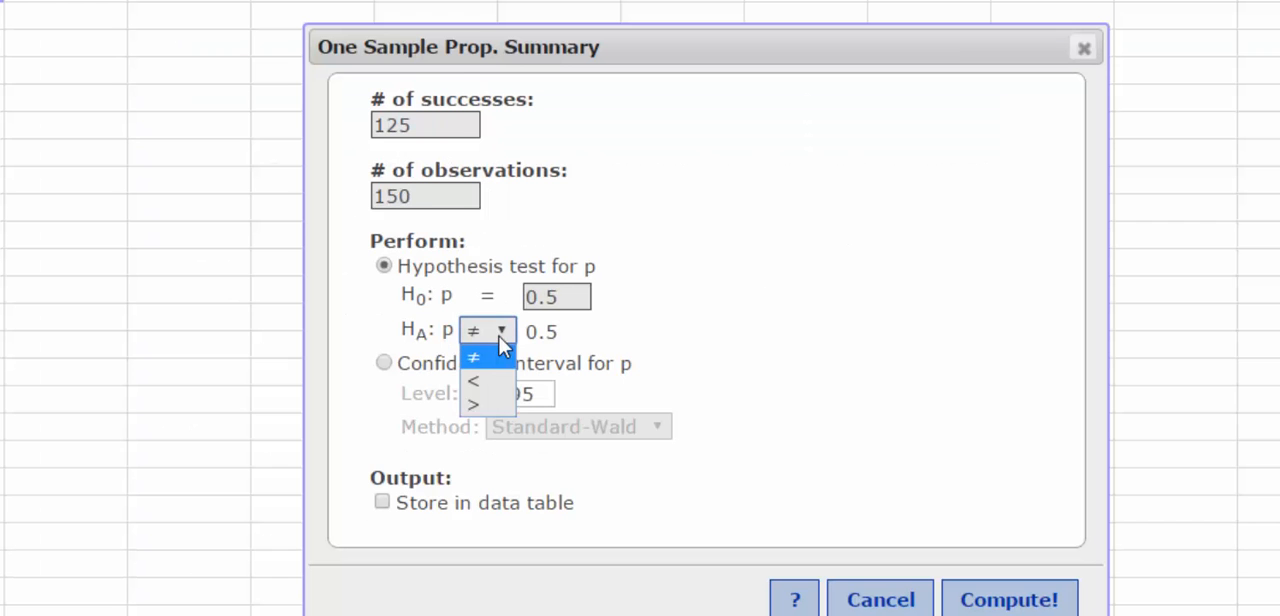
left_click(472, 380)
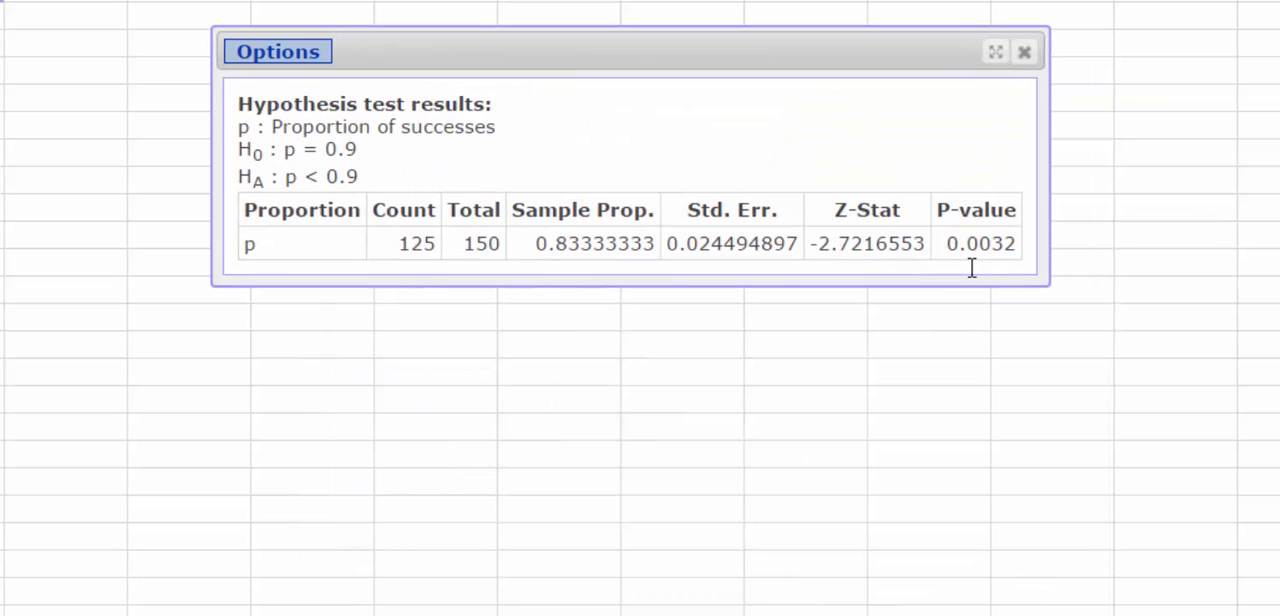
mouse_move(1010, 272)
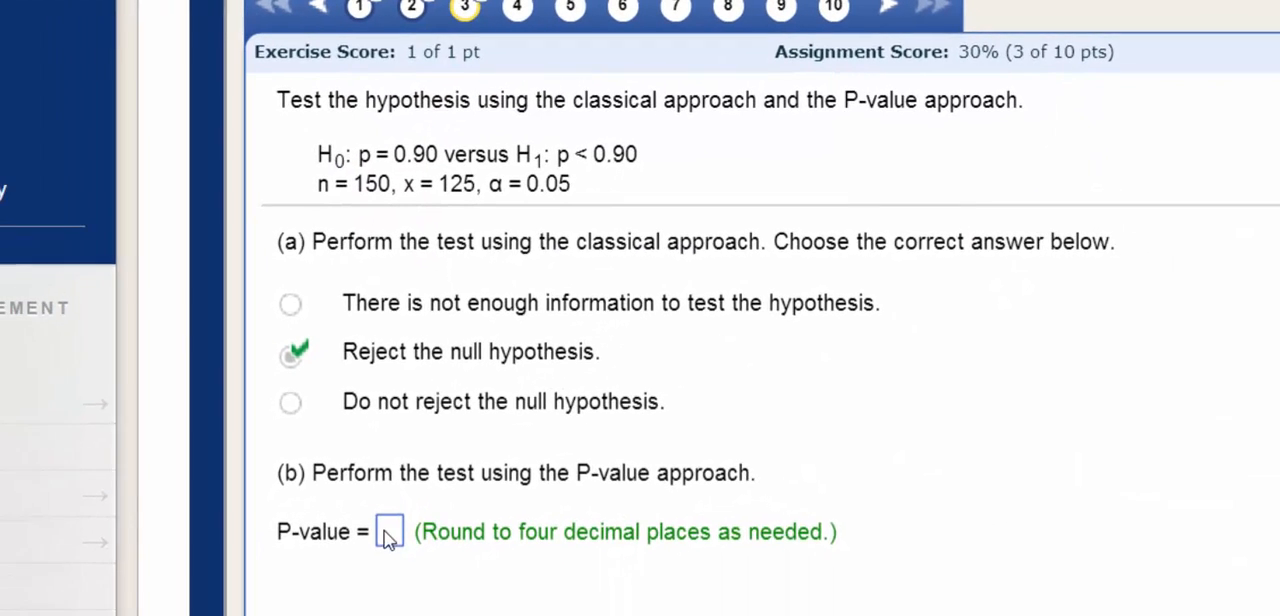
type(".0032")
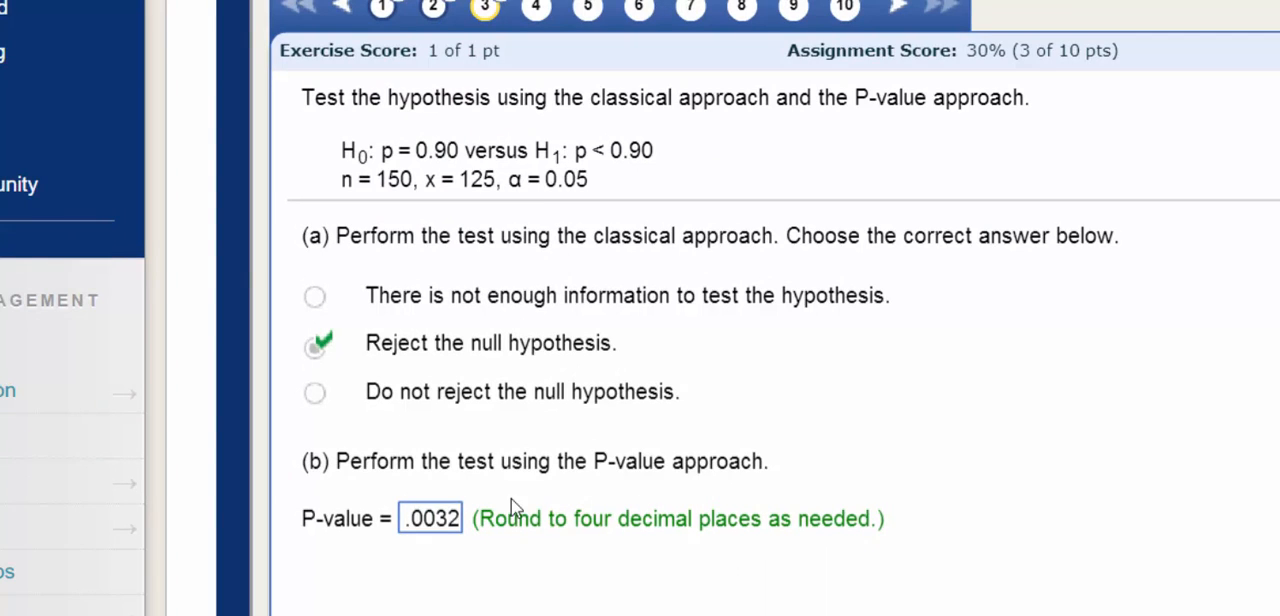